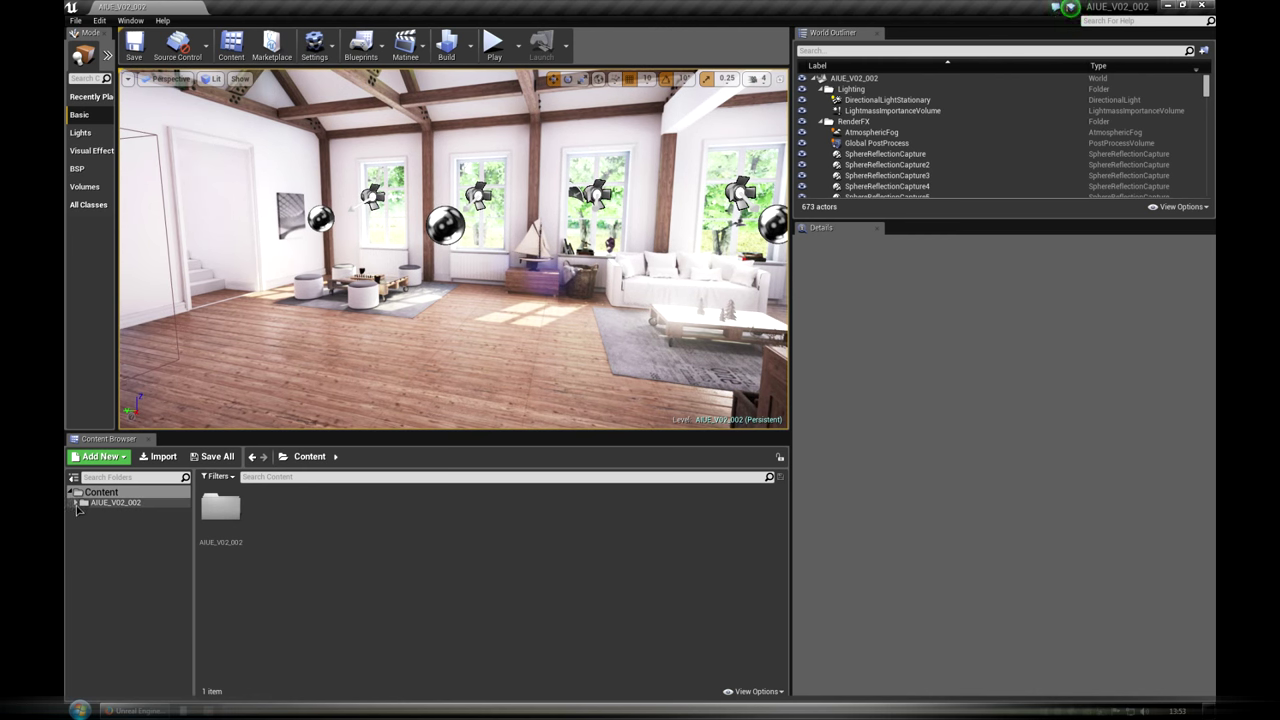
# Step: Browse to the Materials > BaseMats folder to show the base material assets
pyautogui.click(76, 502)
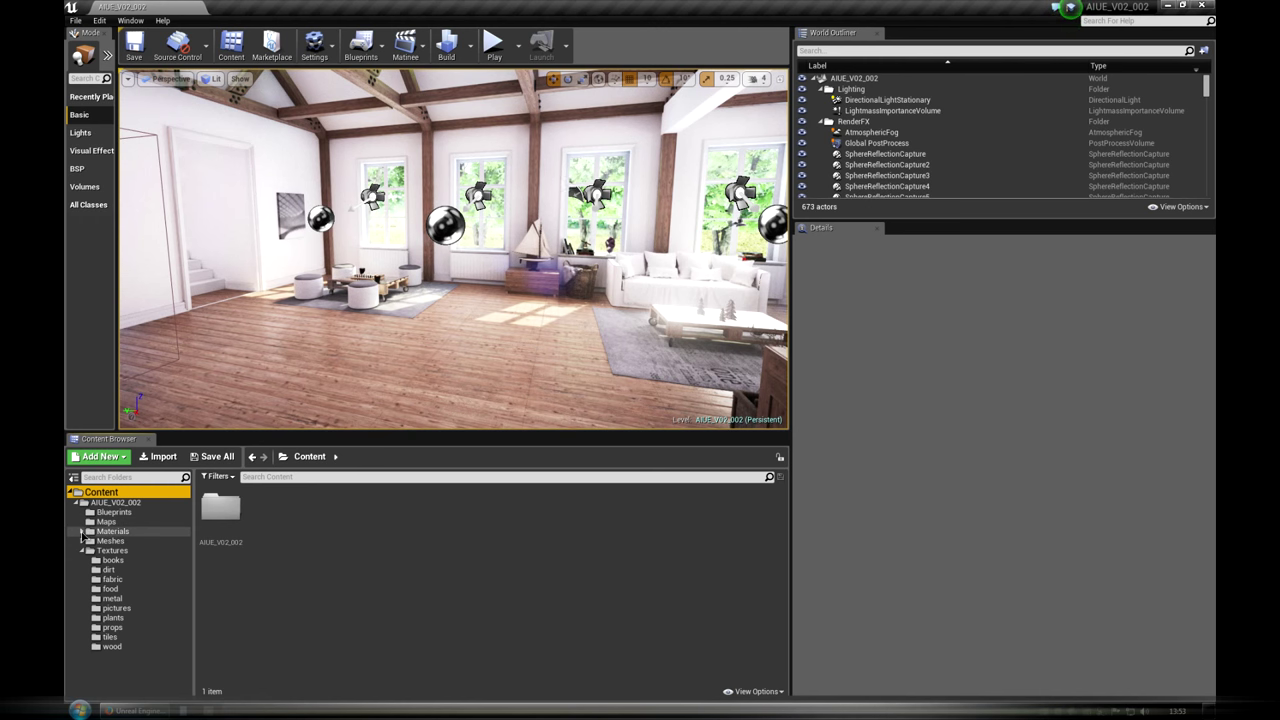
pyautogui.click(112, 532)
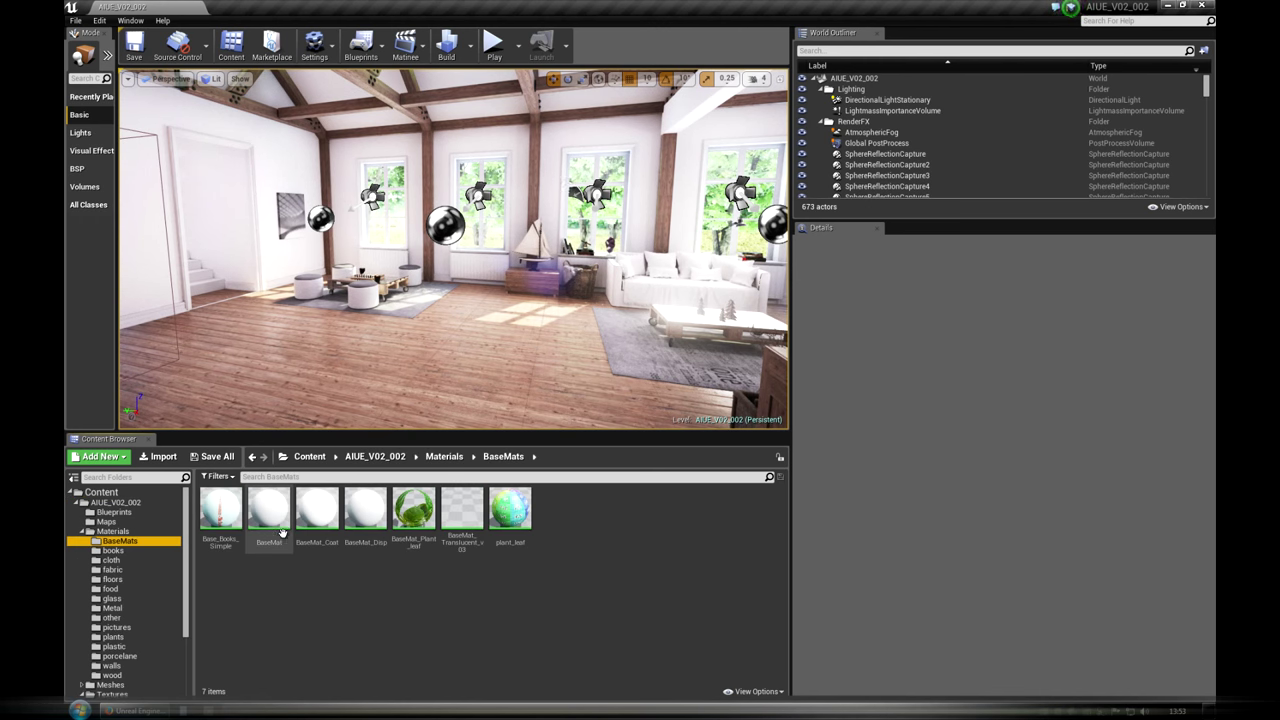
pyautogui.moveTo(362, 520)
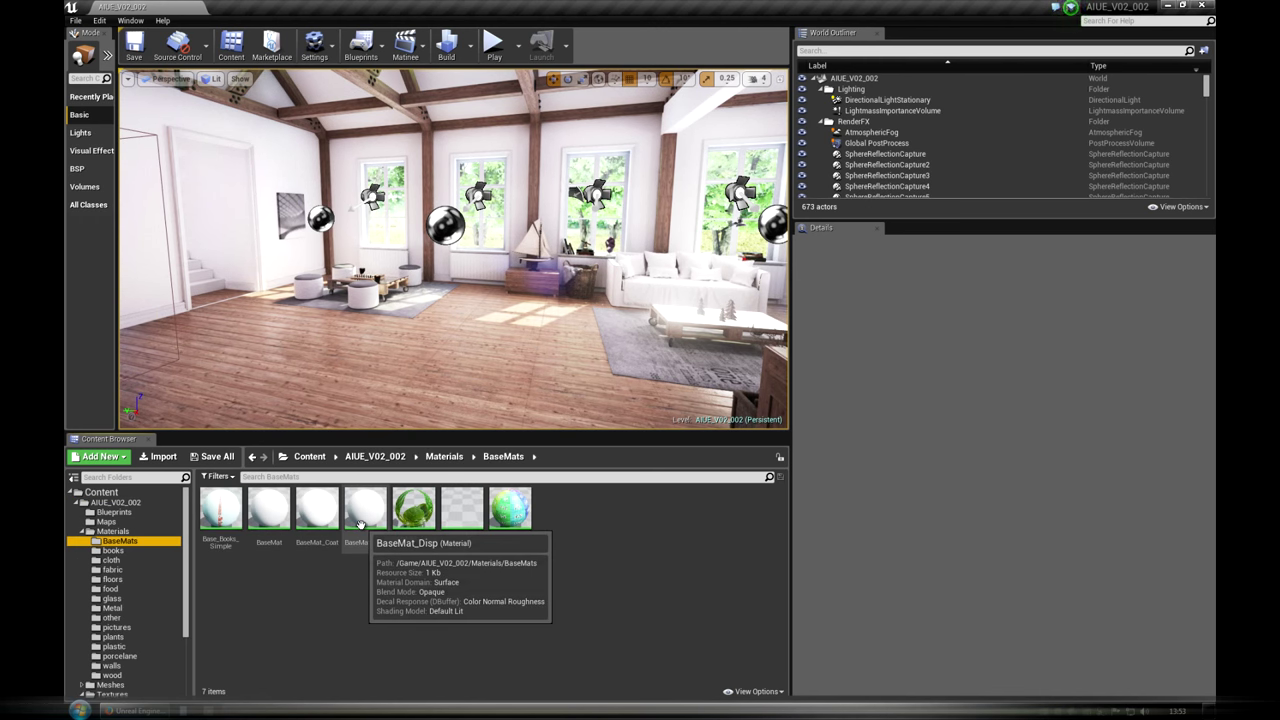
pyautogui.moveTo(268, 508)
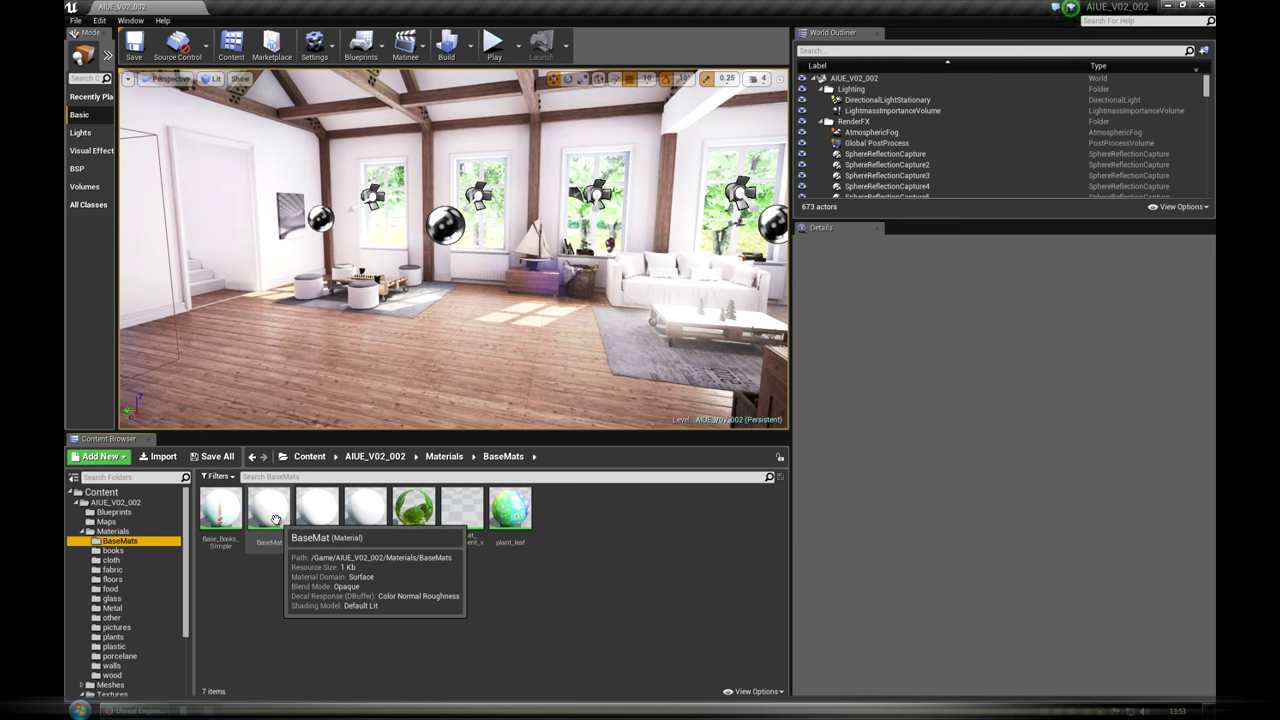
# Step: View BaseMat's node graph, then create a new material instance from BaseMat
pyautogui.doubleClick(268, 510)
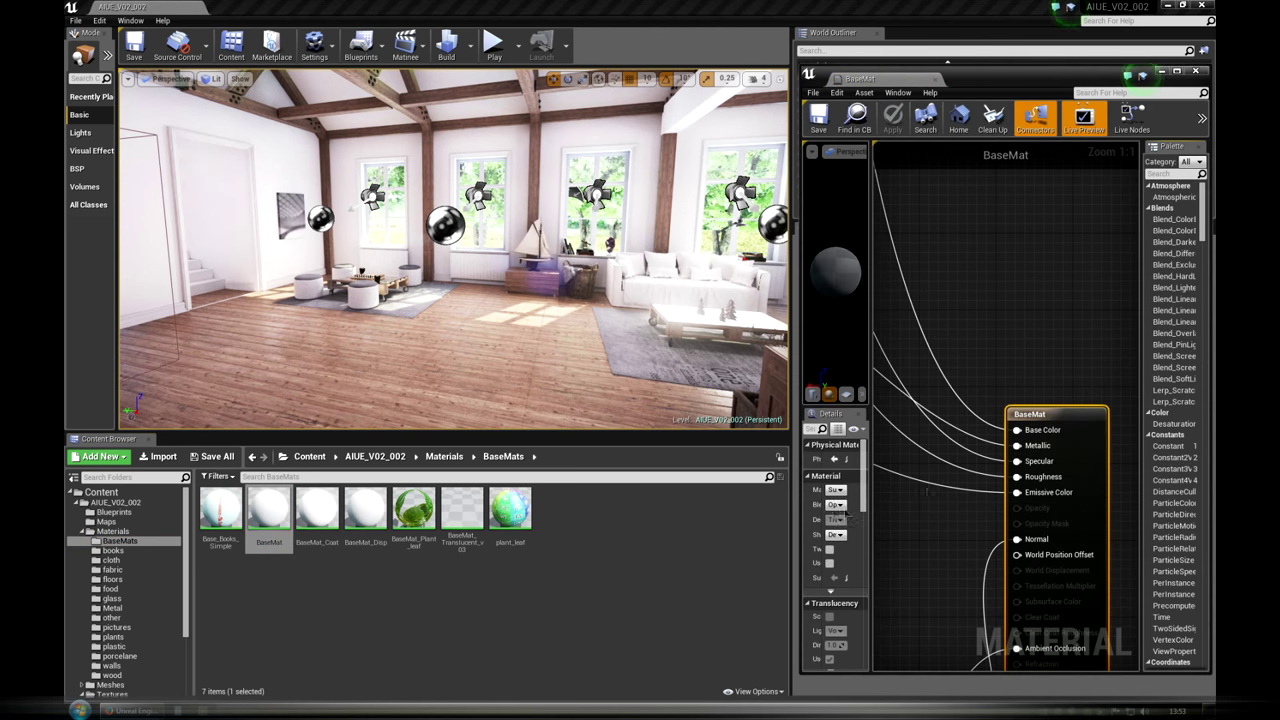
pyautogui.scroll(-3)
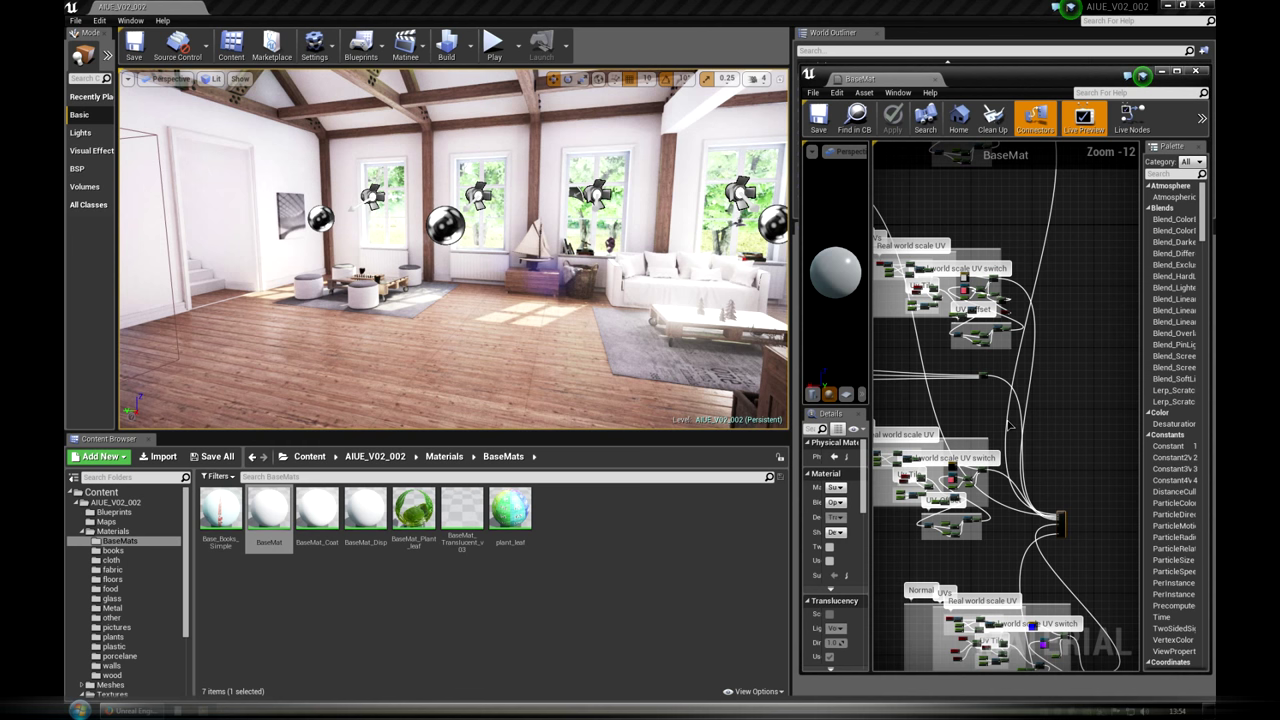
pyautogui.rightClick(268, 510)
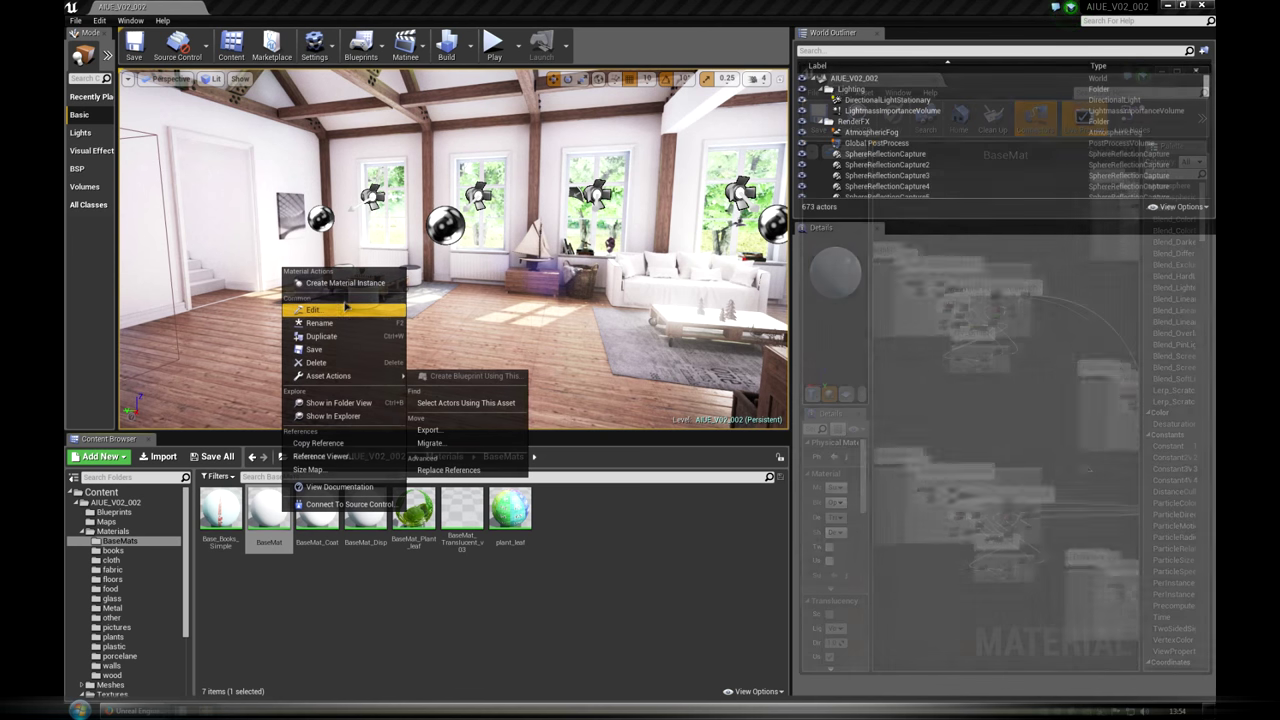
pyautogui.moveTo(344, 284)
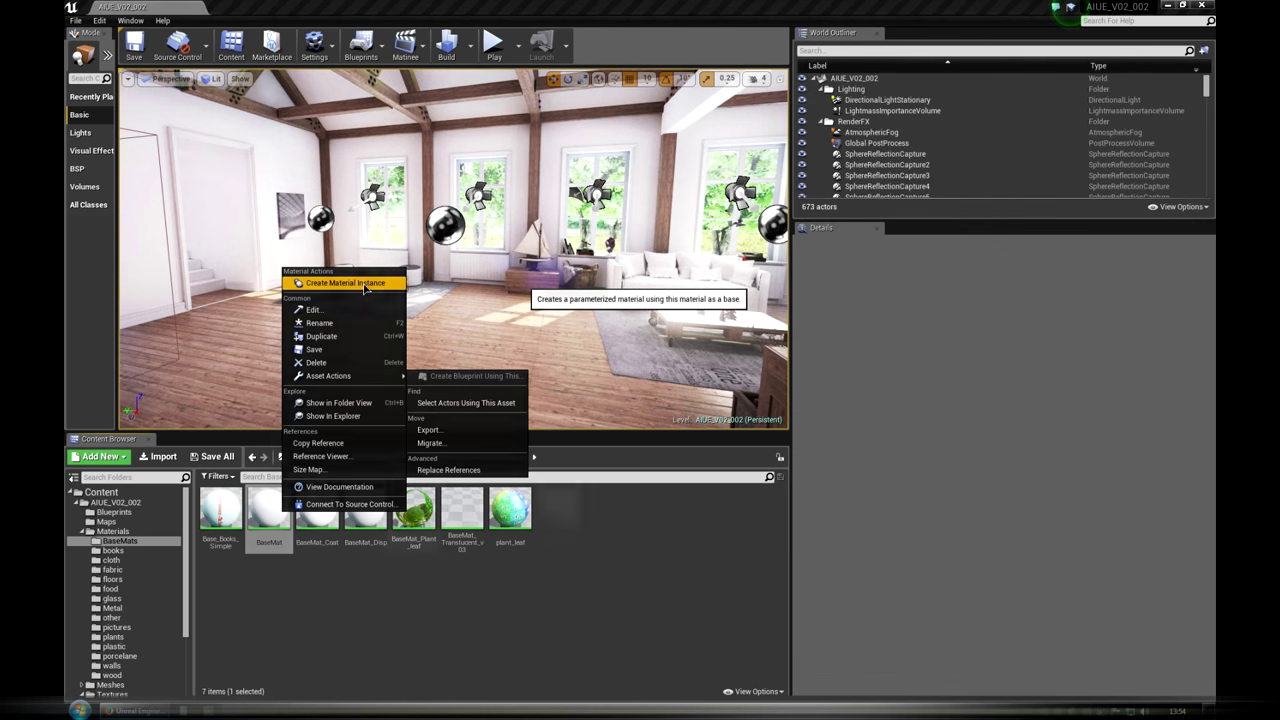
pyautogui.click(344, 284)
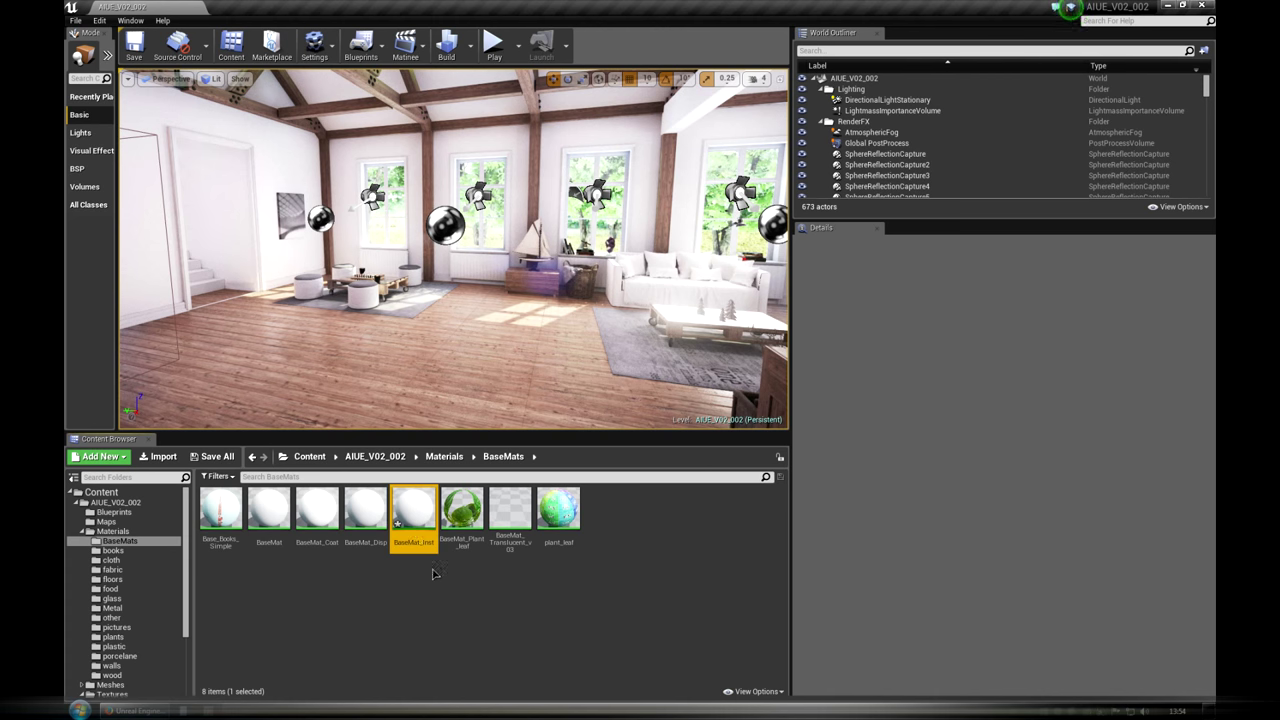
# Step: Give the new BaseMat instance a red Diffuse_Color so the preview sphere turns red
pyautogui.doubleClick(412, 510)
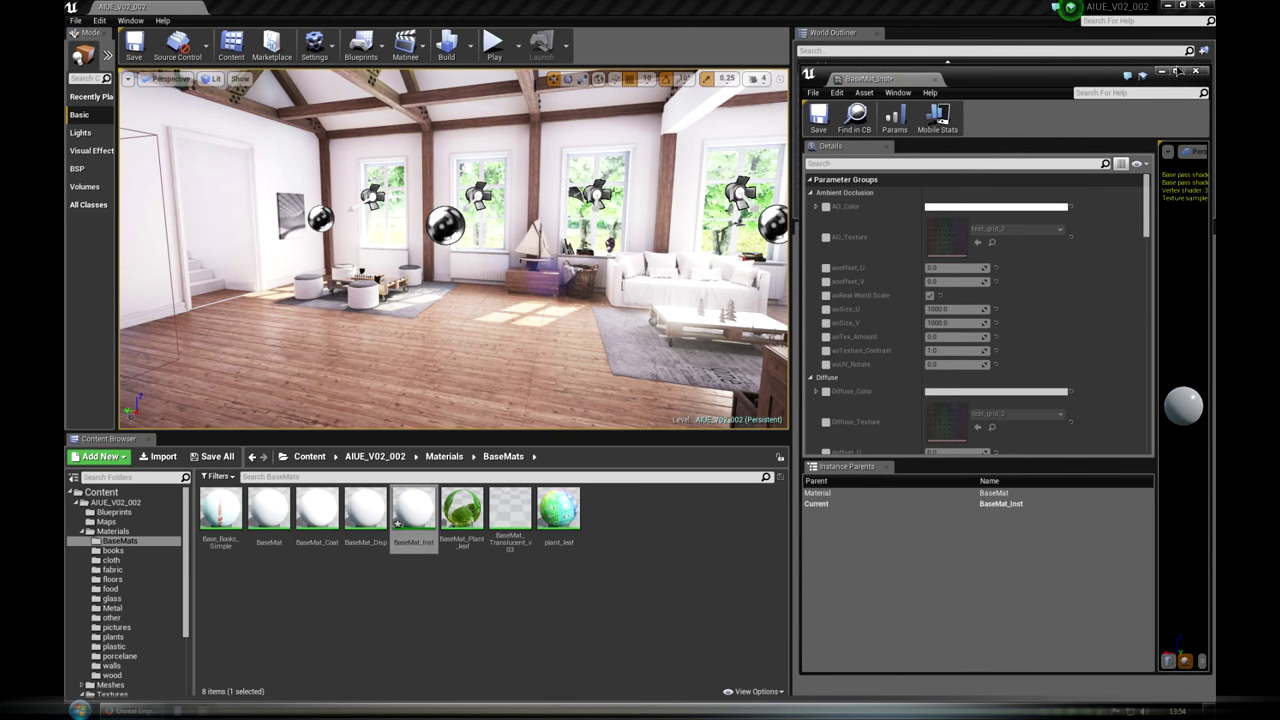
pyautogui.click(1178, 72)
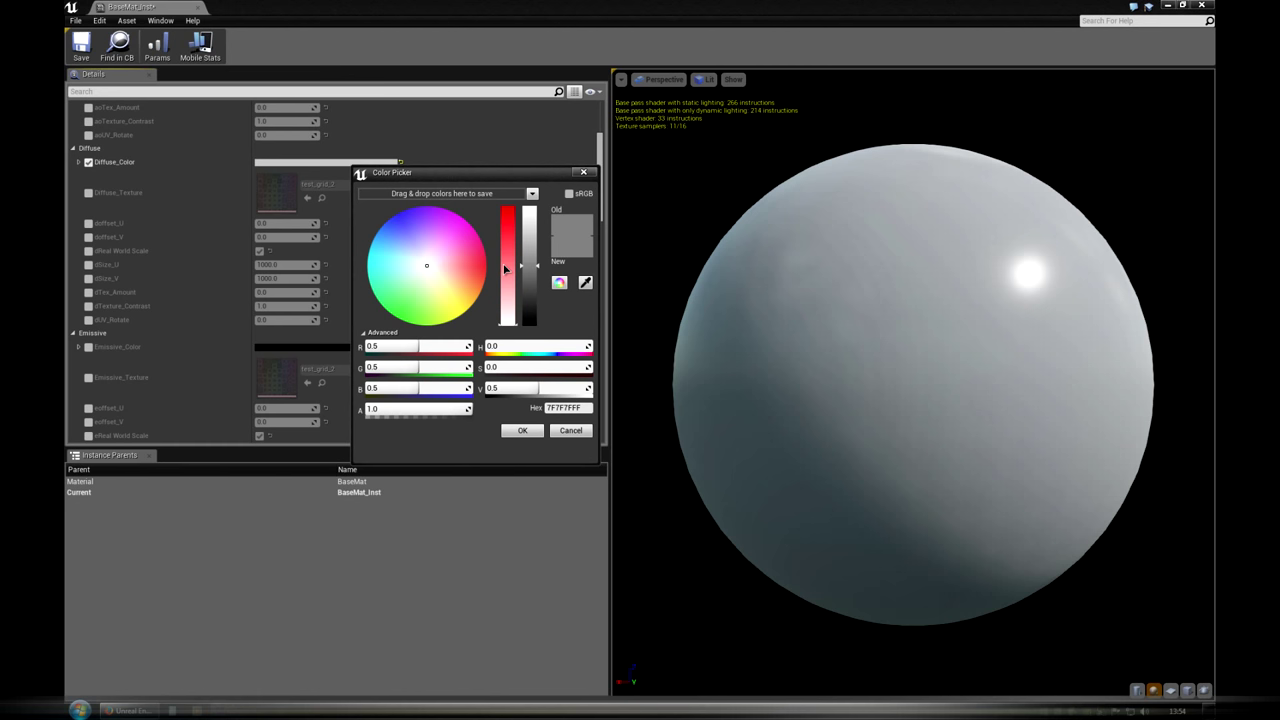
pyautogui.moveTo(508, 310); pyautogui.dragTo(508, 216)
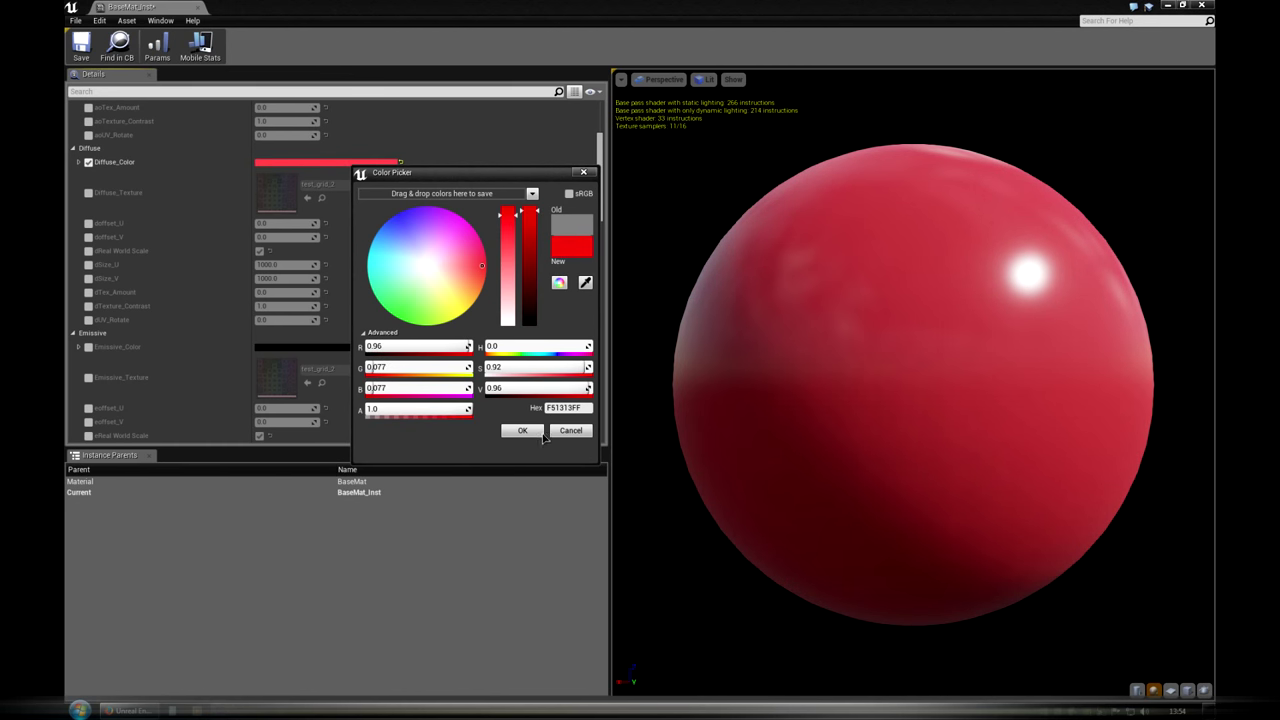
pyautogui.click(520, 430)
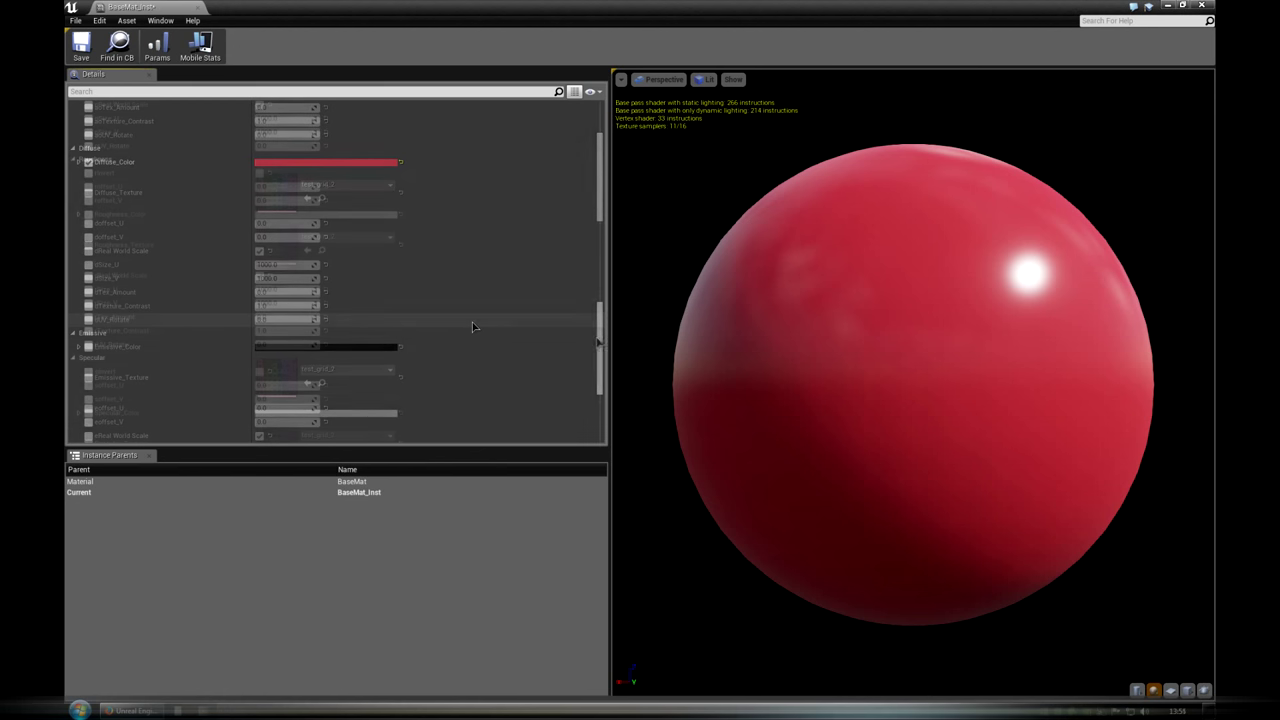
# Step: Darken Roughness_Color for a glossier sphere and adjust the Specular_Color brightness
pyautogui.scroll(-3)
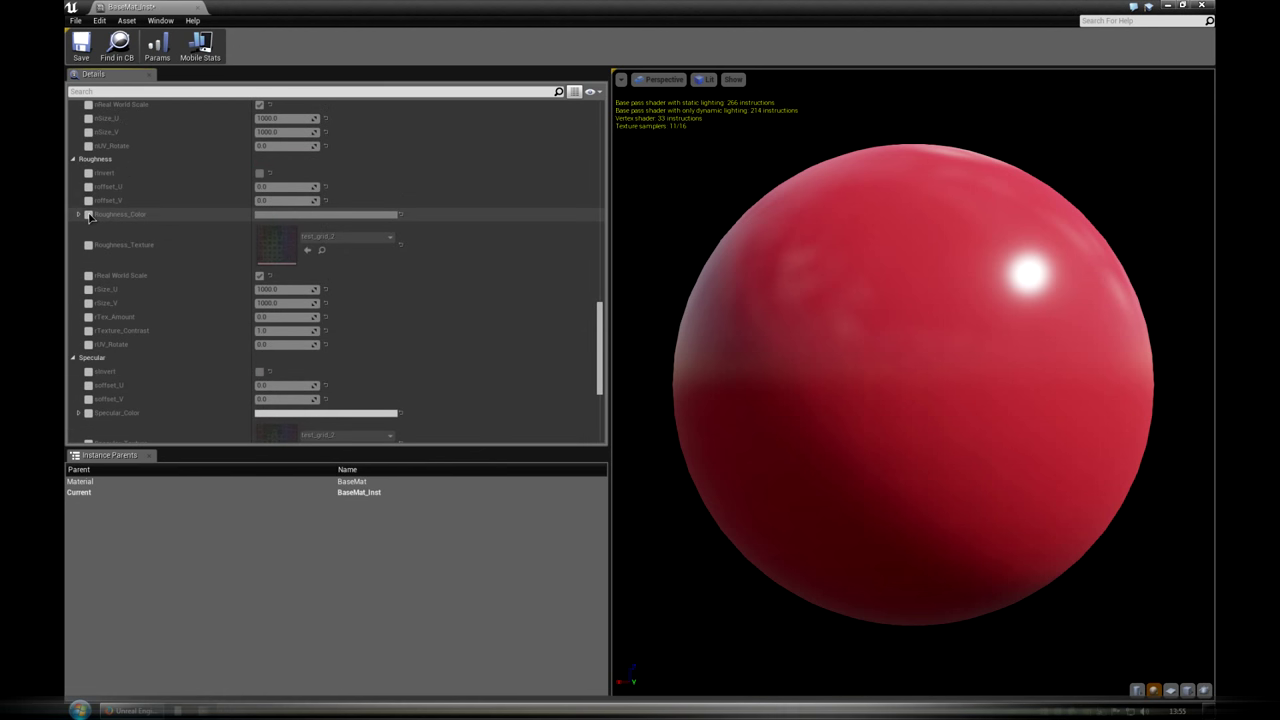
pyautogui.click(328, 214)
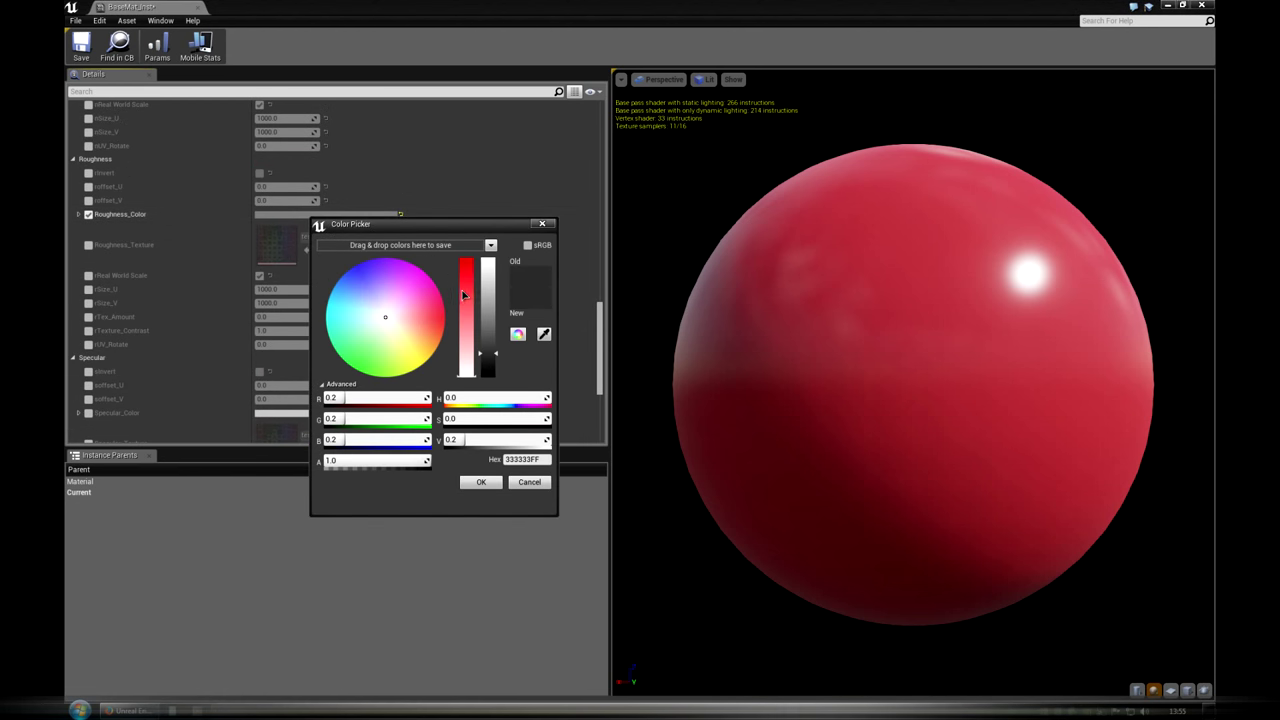
pyautogui.moveTo(478, 310); pyautogui.dragTo(478, 360)
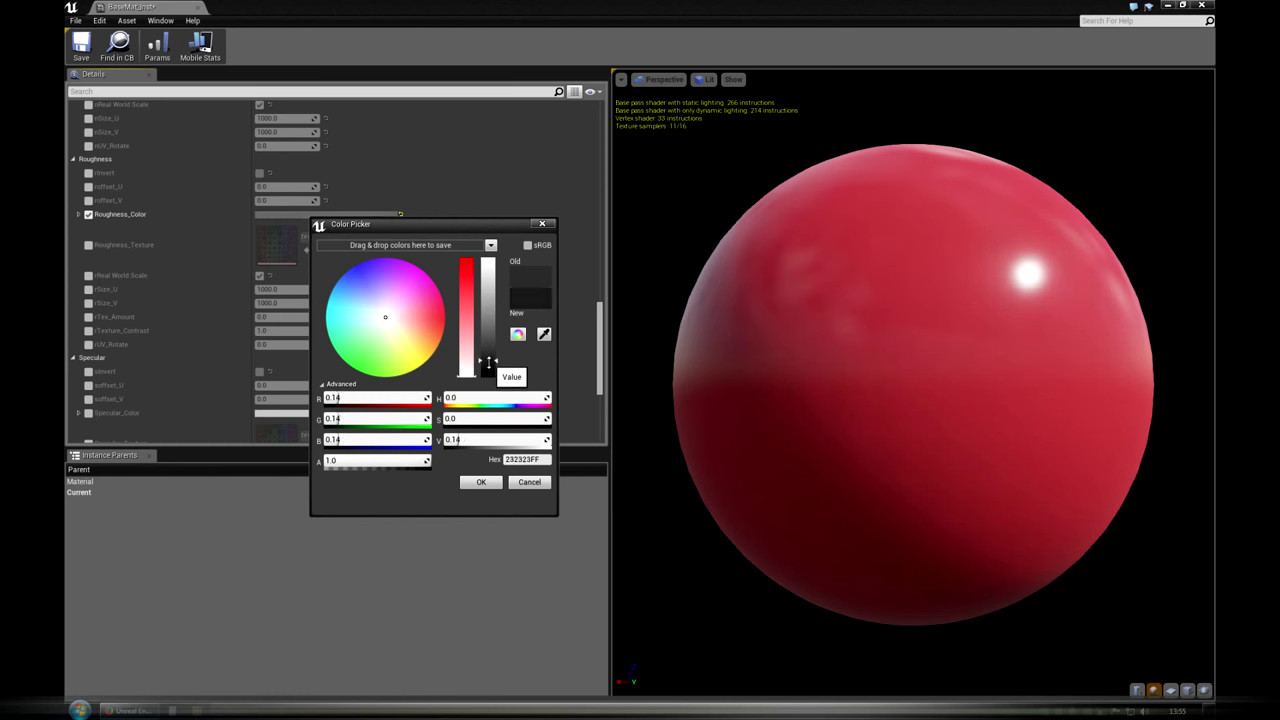
pyautogui.moveTo(484, 350); pyautogui.dragTo(490, 376)
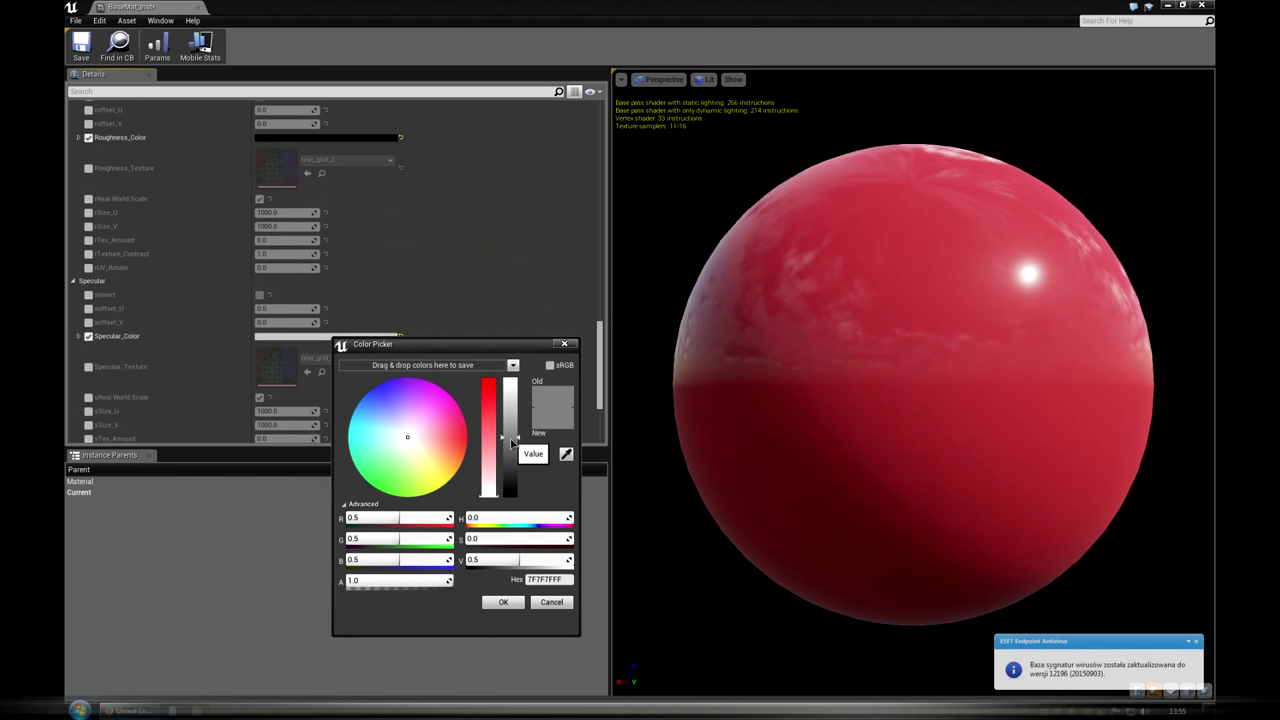
pyautogui.moveTo(504, 436); pyautogui.dragTo(504, 384)
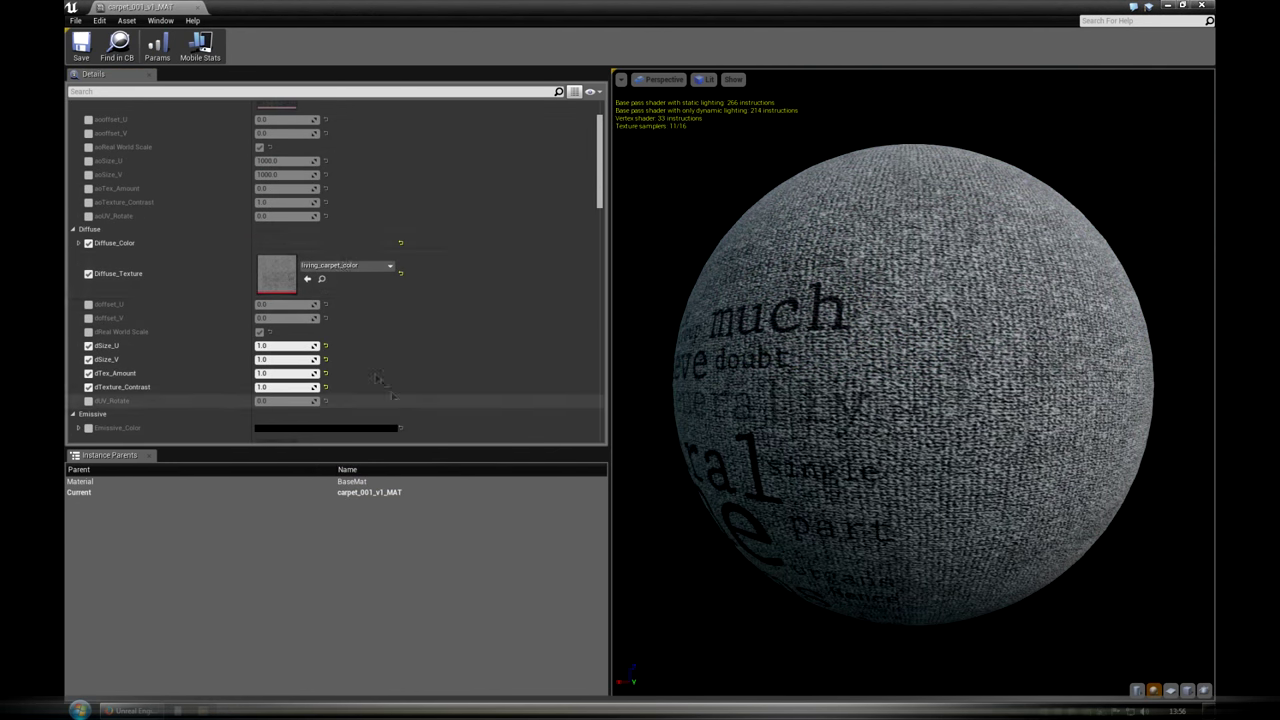
# Step: Make the carpet instance's Diffuse_Color red
pyautogui.click(328, 244)
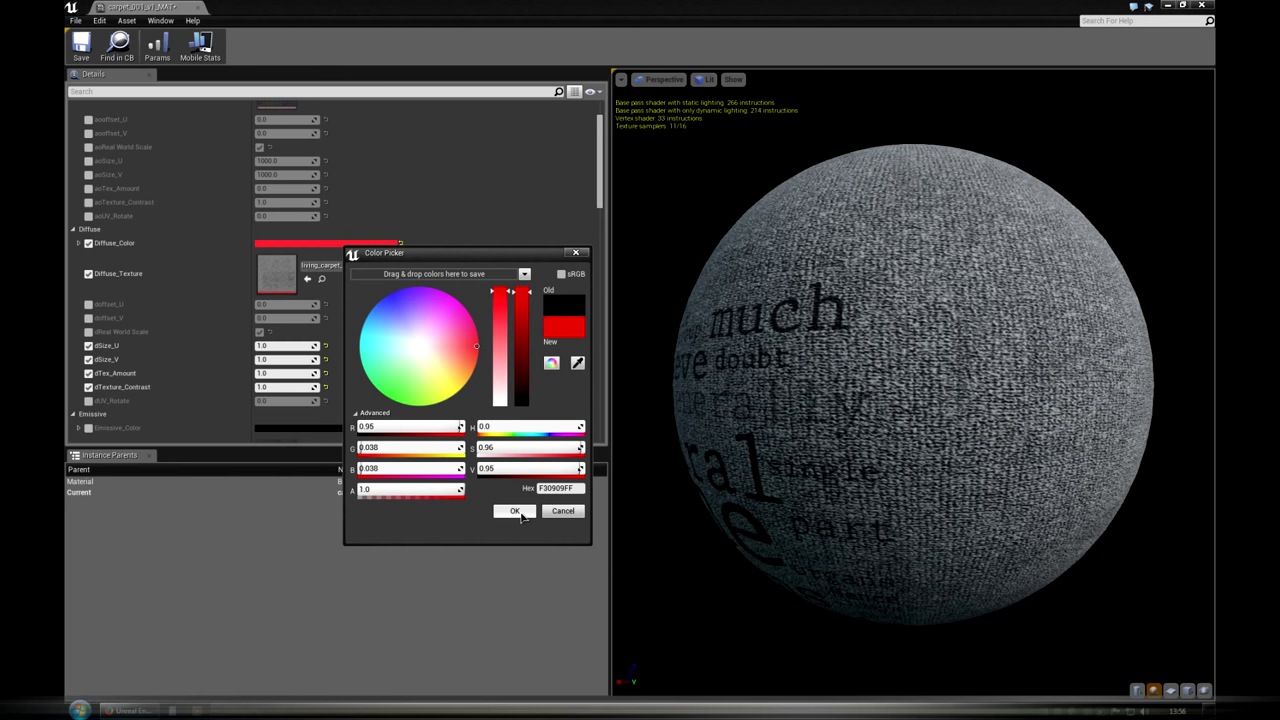
pyautogui.click(514, 512)
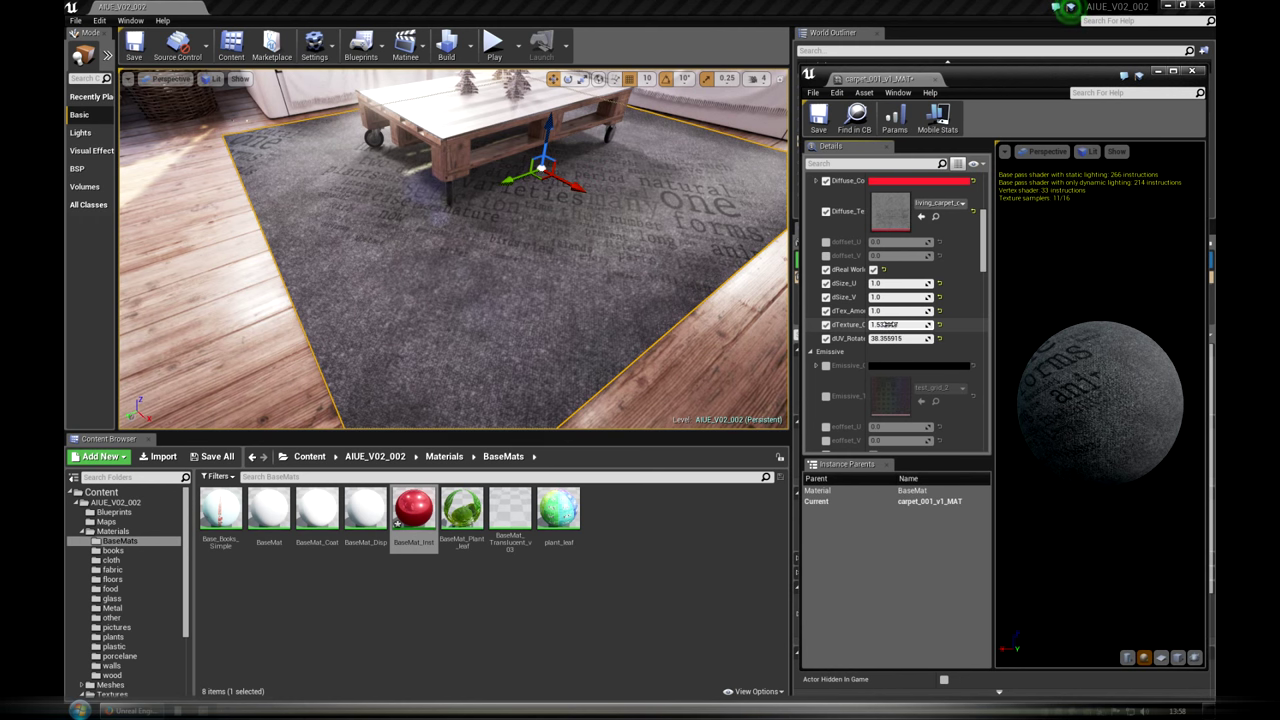
# Step: Set the carpet's Bump_Amount to 6.068019
pyautogui.scroll(-3)
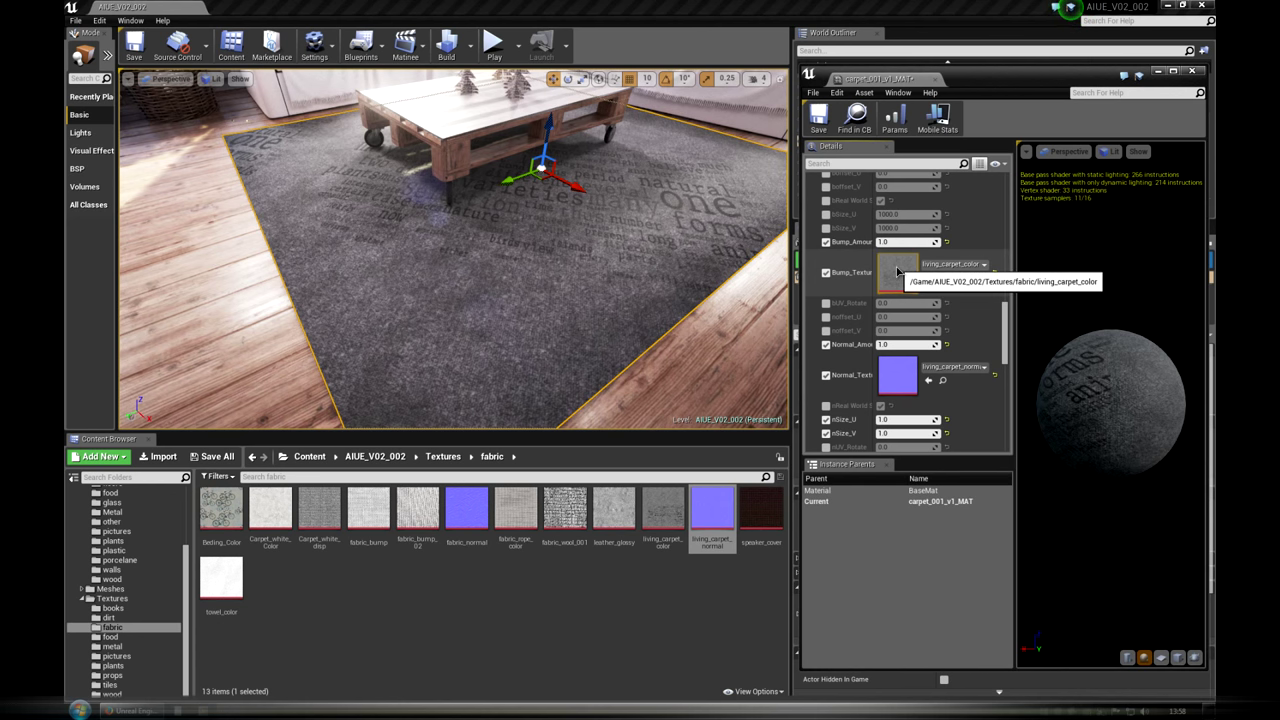
pyautogui.doubleClick(896, 272)
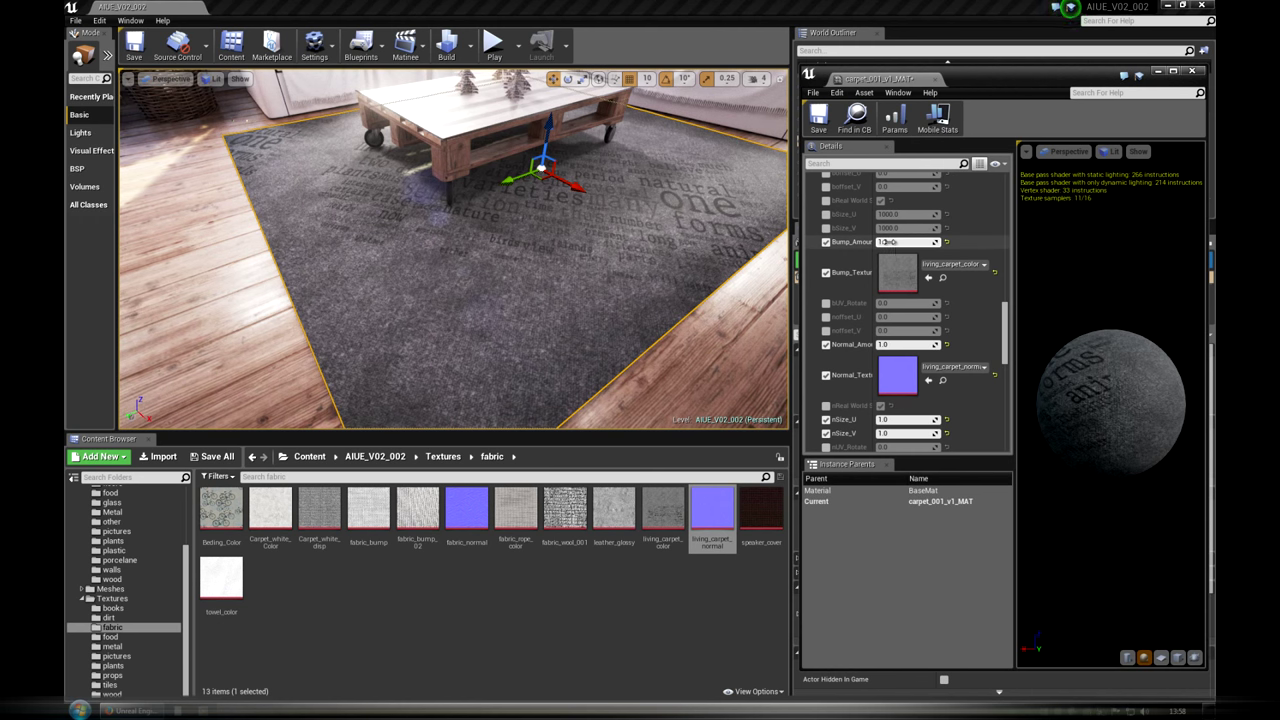
pyautogui.write('6.068019')
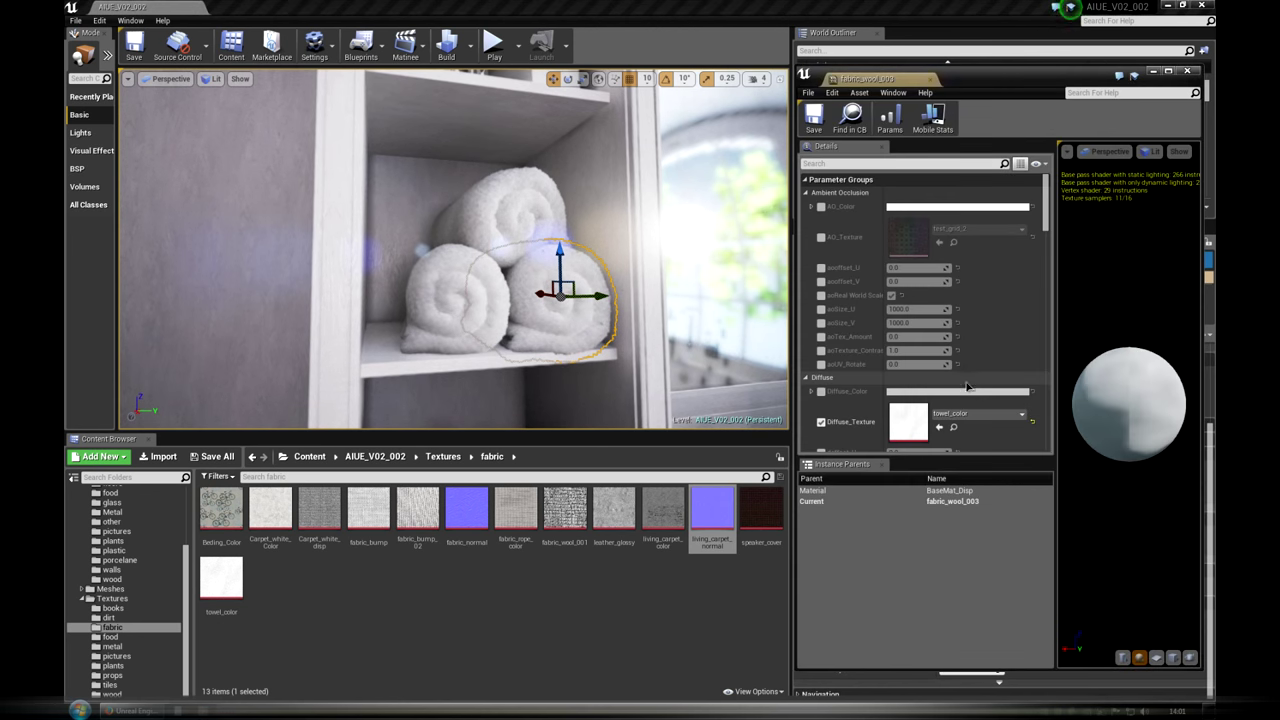
# Step: Set the towel material's displacement amount to 3.014825
pyautogui.scroll(-3)
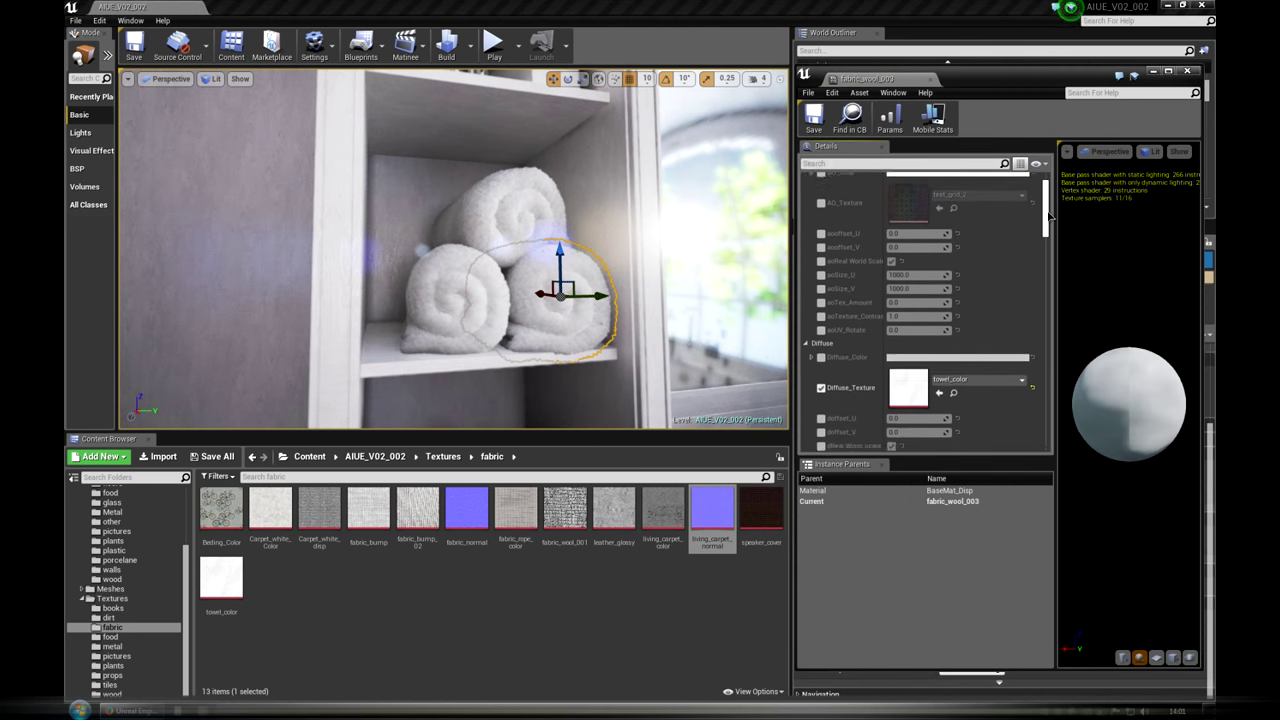
pyautogui.scroll(-3)
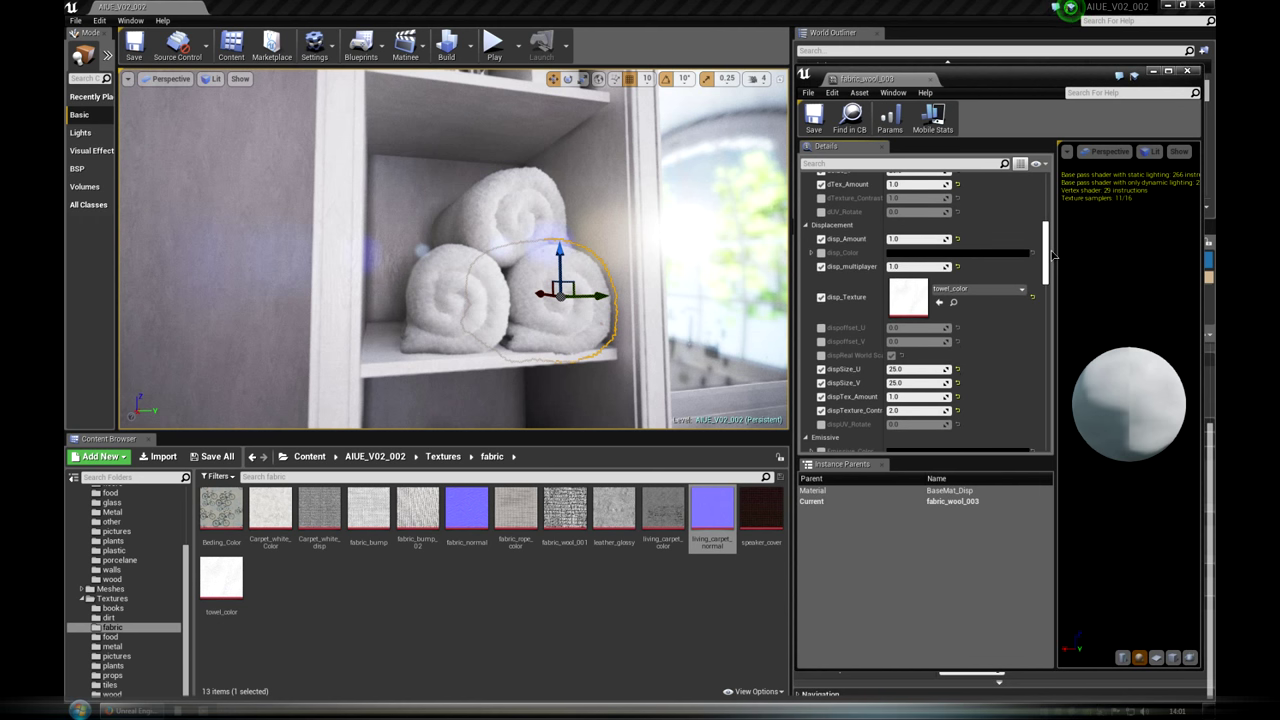
pyautogui.moveTo(916, 240)
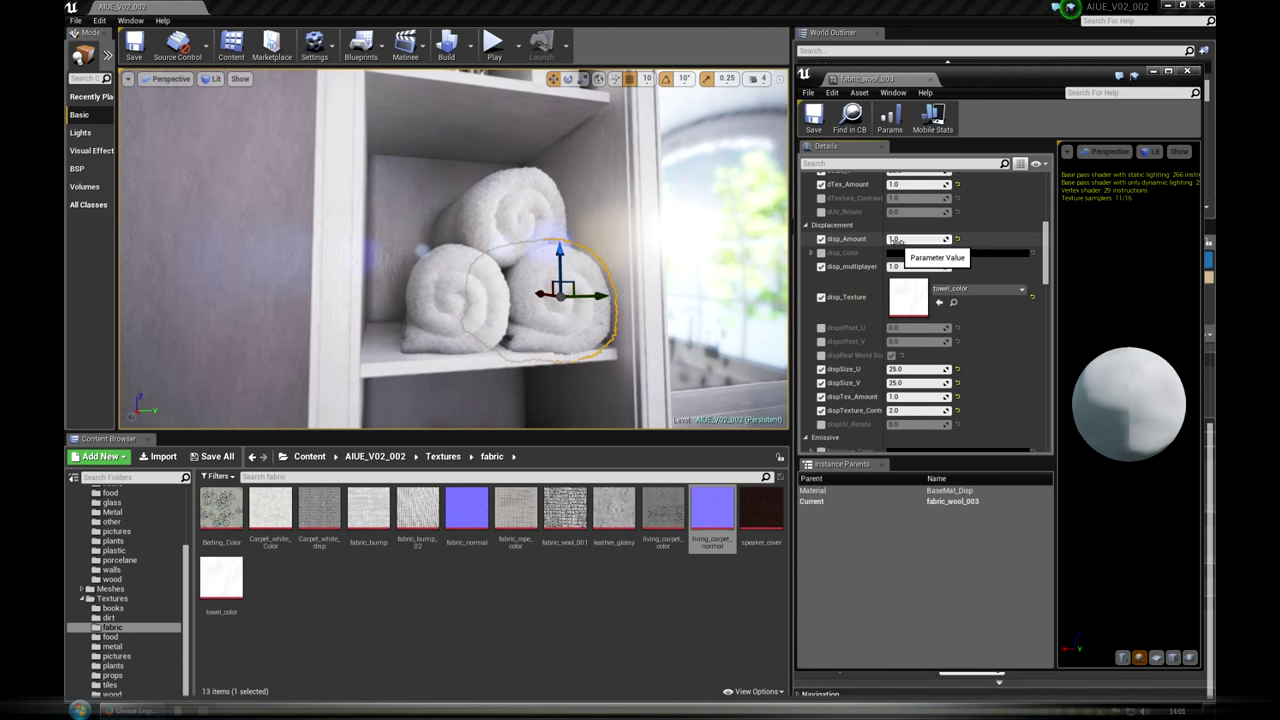
pyautogui.write('3.014825')
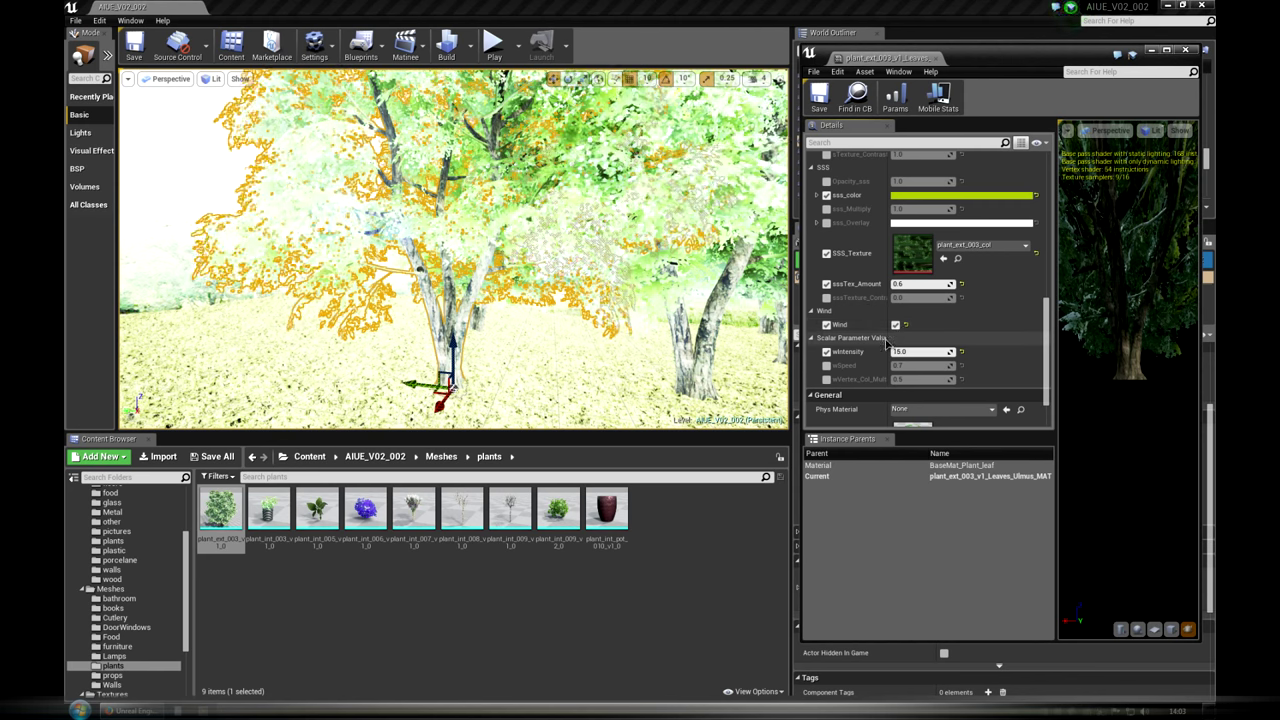
# Step: Drag the plant leaves instance's scalar parameter value slightly higher
pyautogui.moveTo(896, 352); pyautogui.dragTo(920, 352)
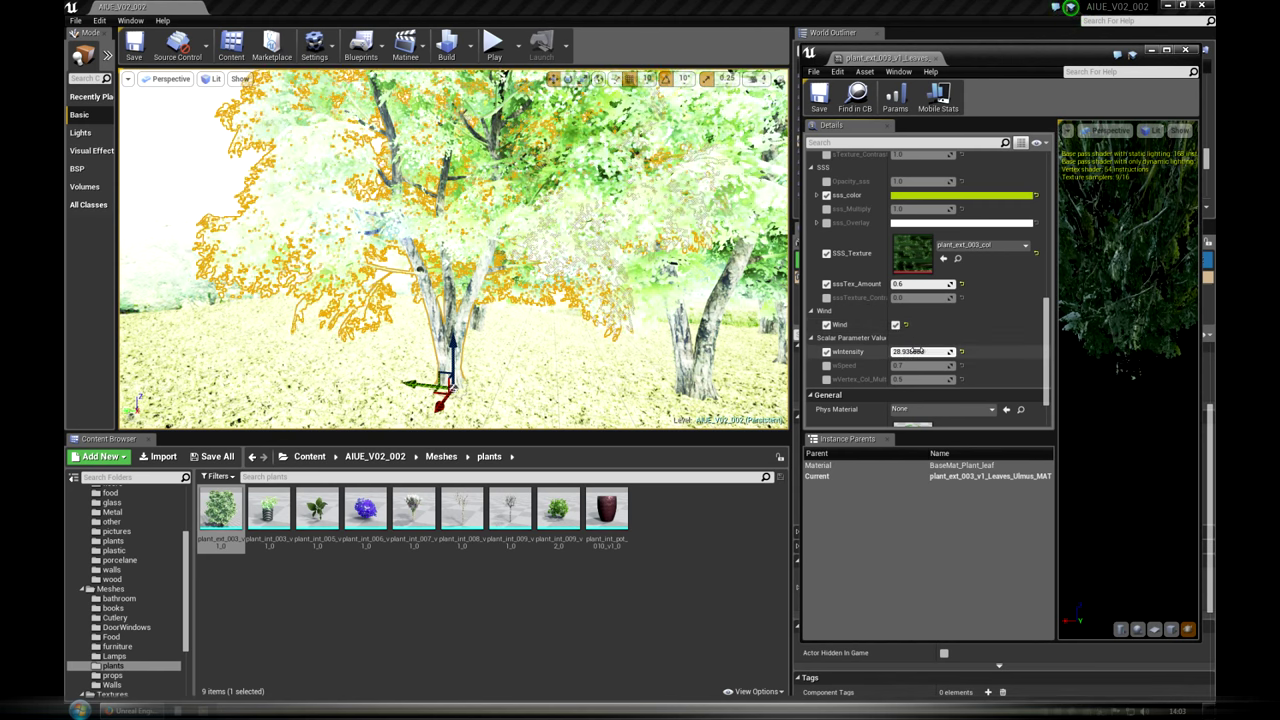